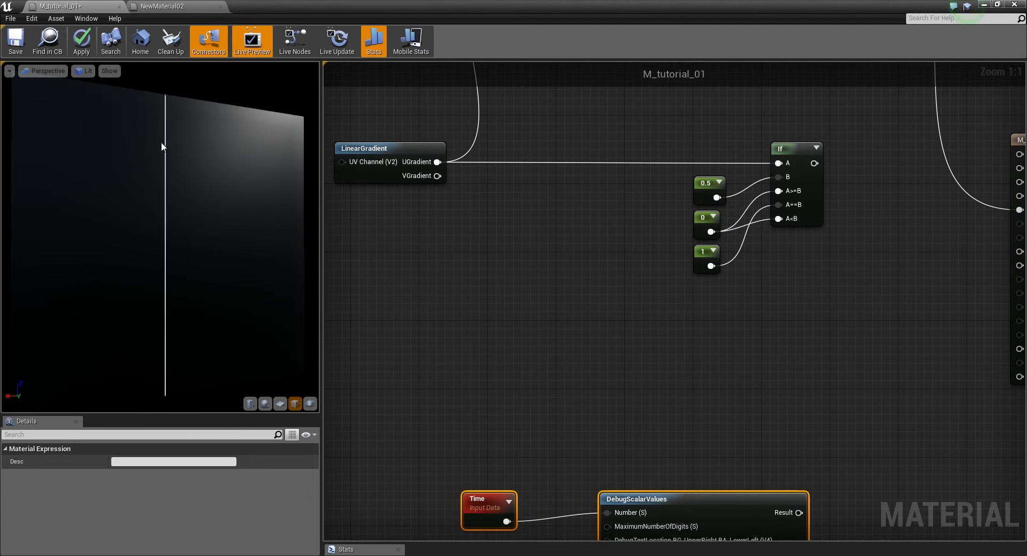
- Dismiss the LinearGradient options and inspect the If node's 0.5 and 1.0 constants
right_click(367, 148)
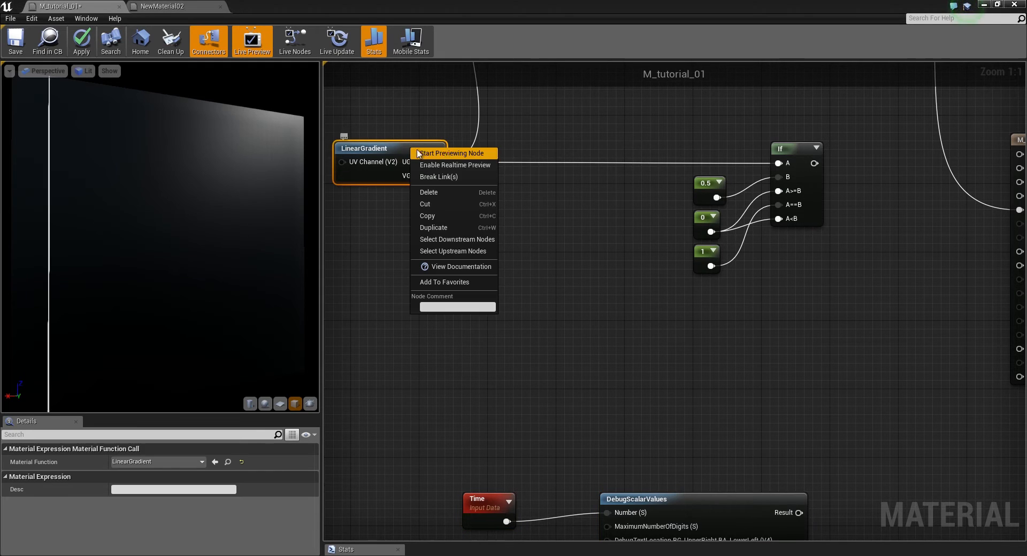
click(450, 153)
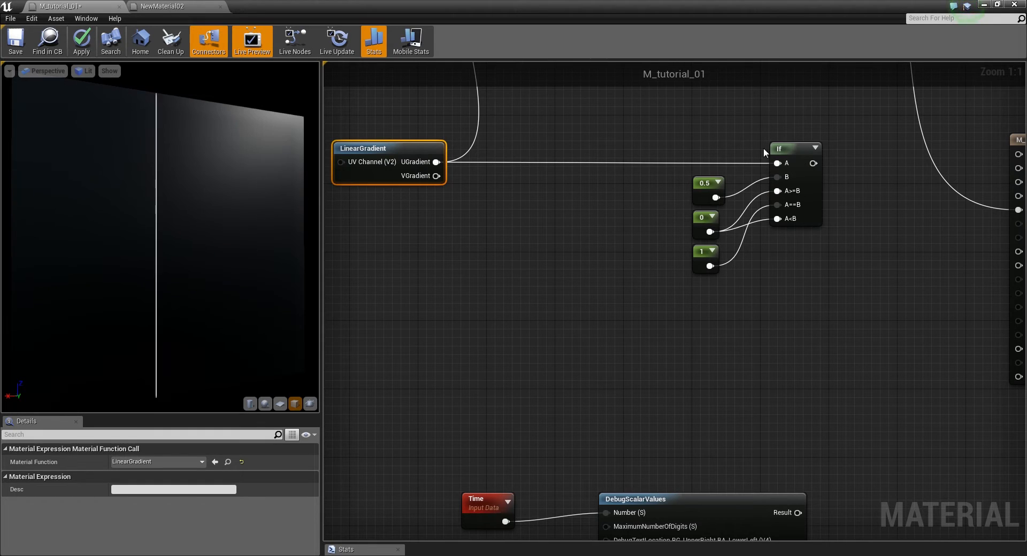
mouse_move(700, 197)
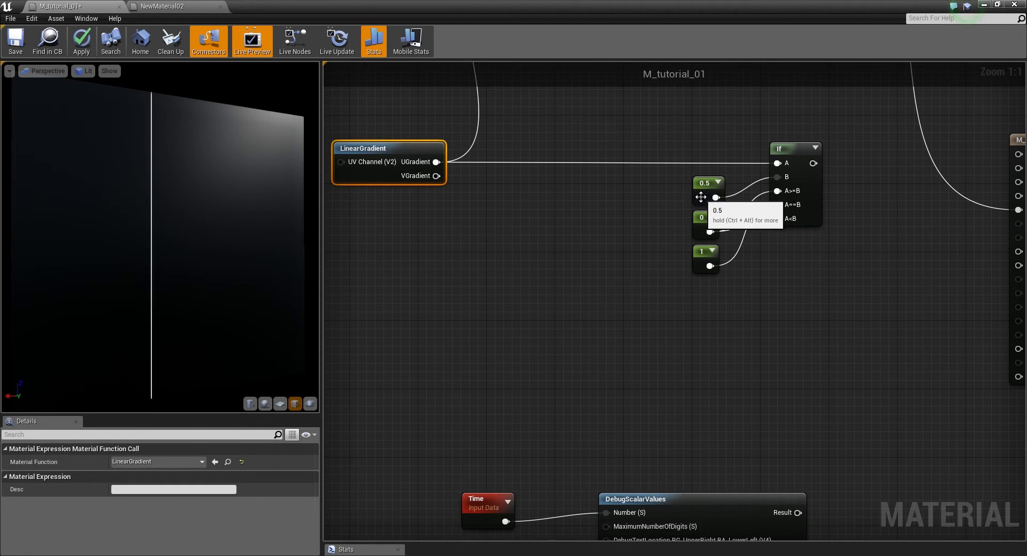
click(703, 183)
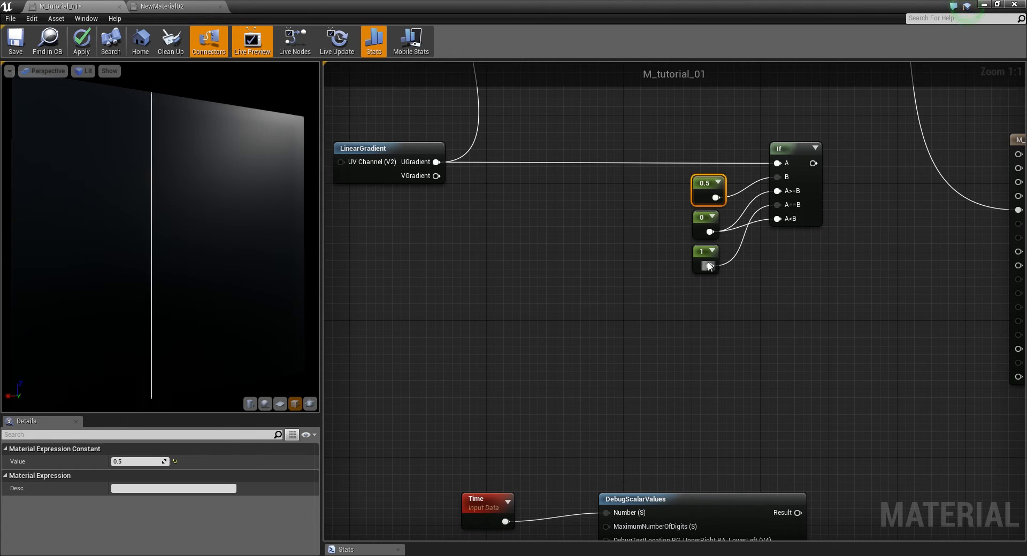
click(702, 251)
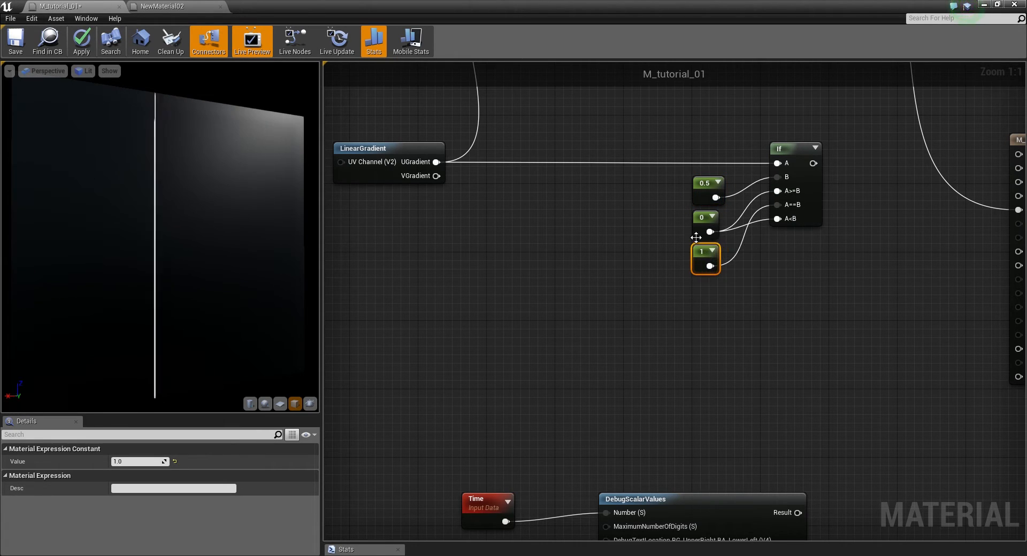
mouse_move(766, 195)
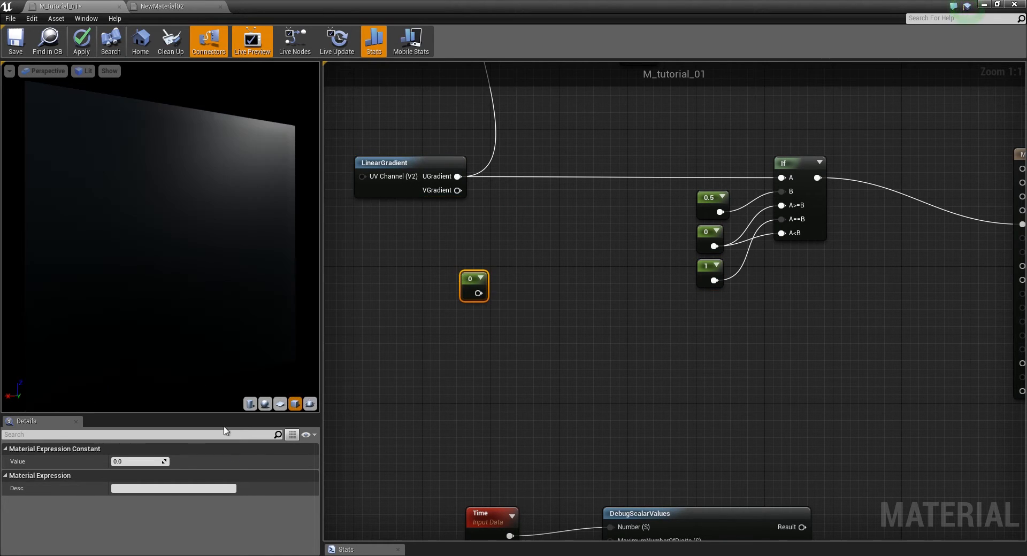
- Set the spare constant's value to 0.343434 and check the node
click(139, 461)
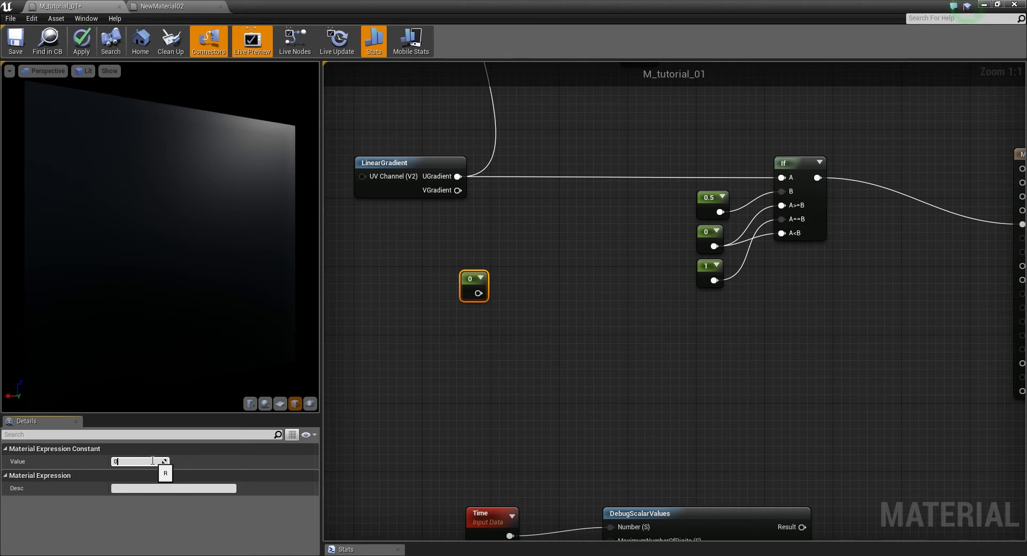
text(0.343434)
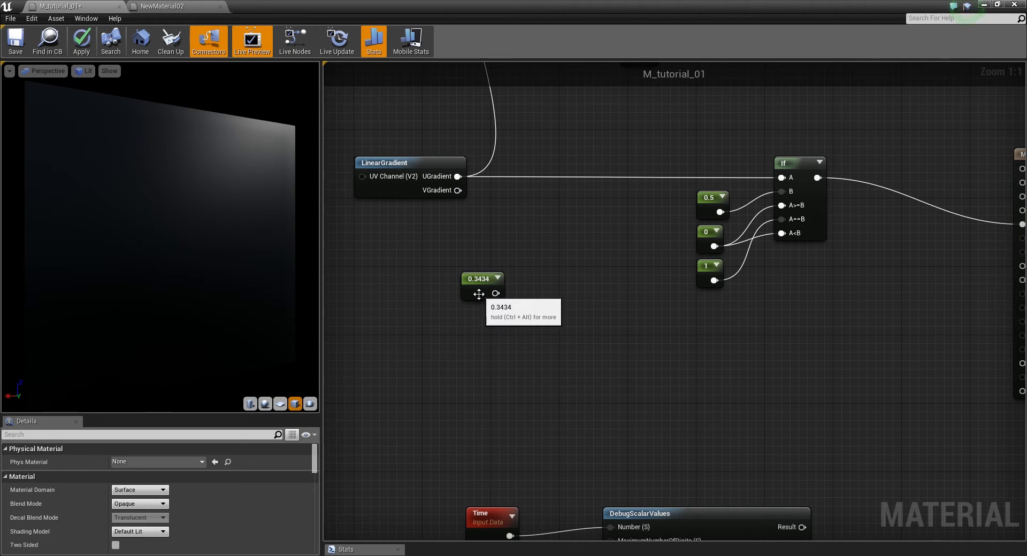
click(479, 279)
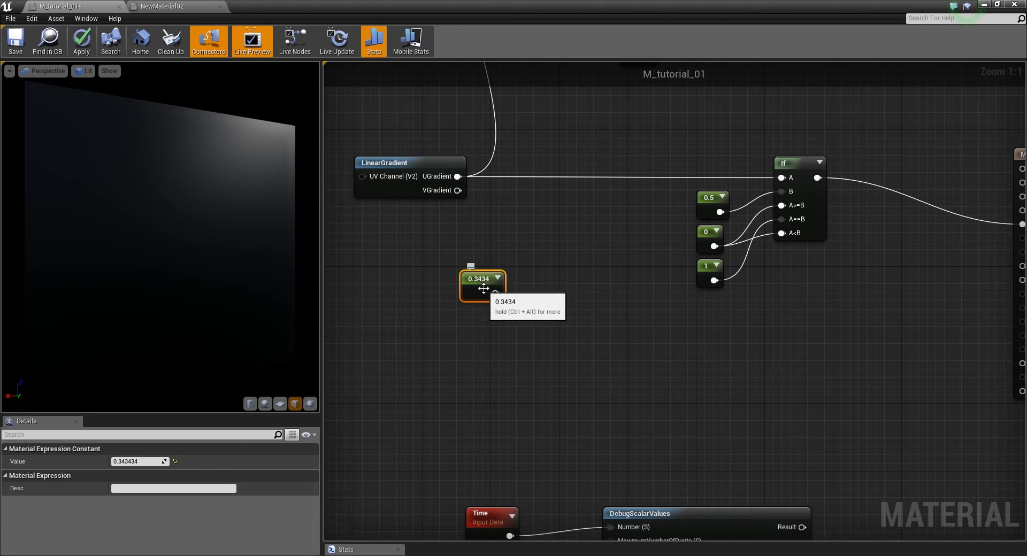
mouse_move(526, 315)
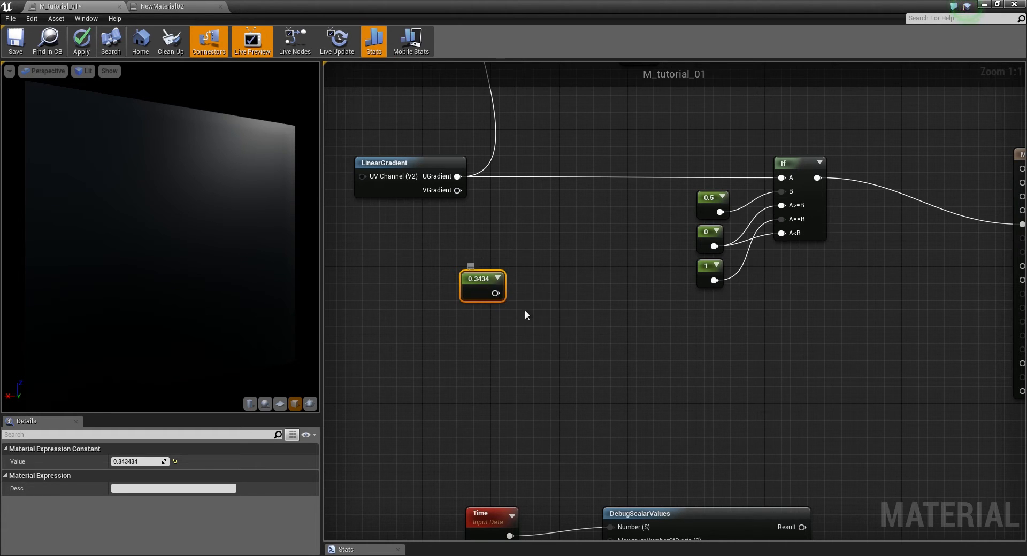
mouse_move(486, 290)
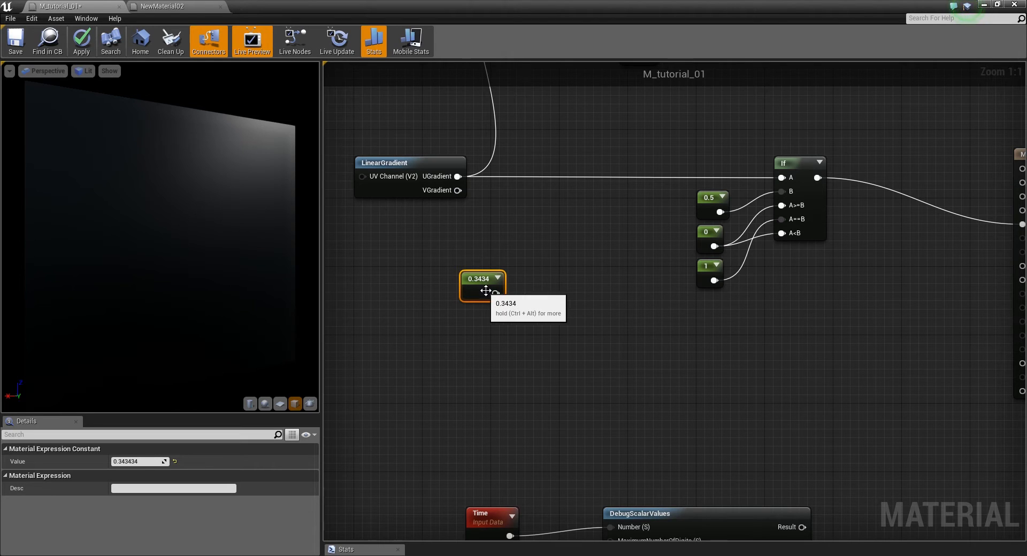
mouse_move(544, 271)
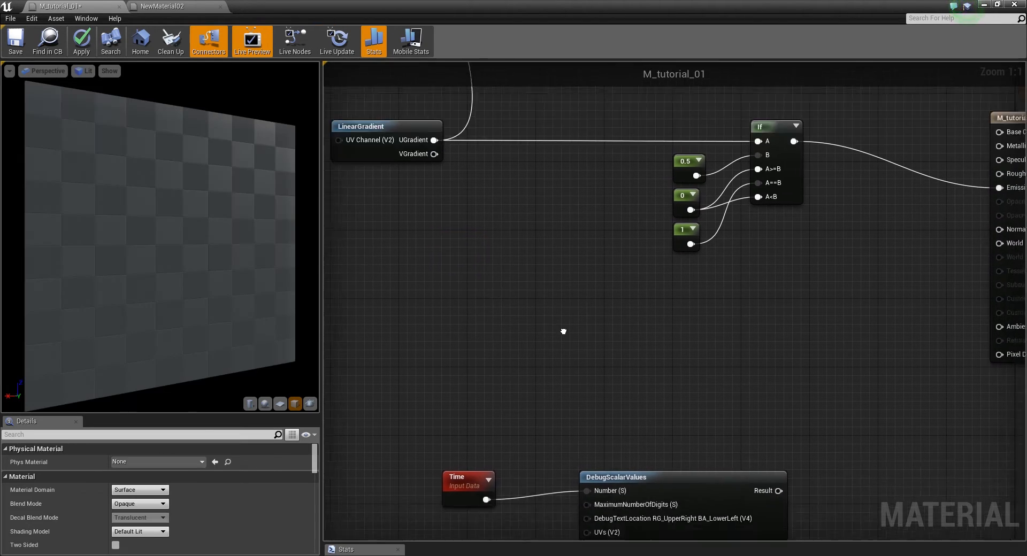
- Route the Time debug readout to Emissive Color and add a Frac node fed by Time
click(510, 260)
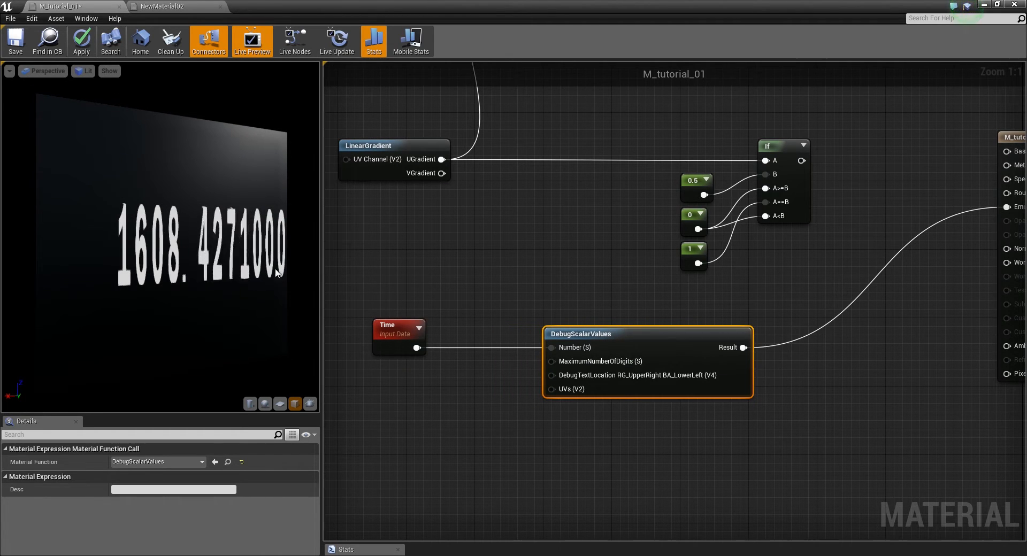
click(394, 315)
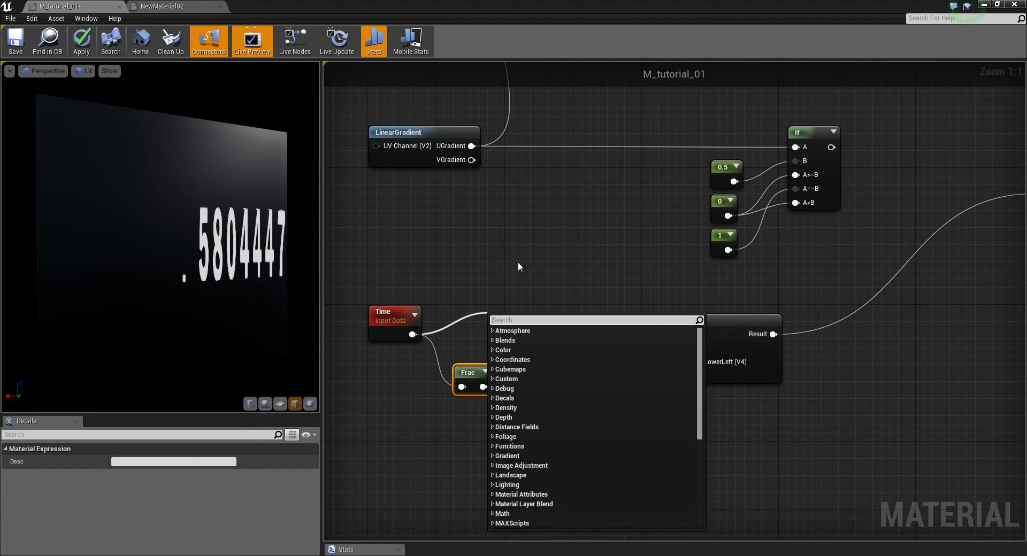
- Add a Subtract node feeding Time minus Frac into DebugScalarValues Number
click(513, 320)
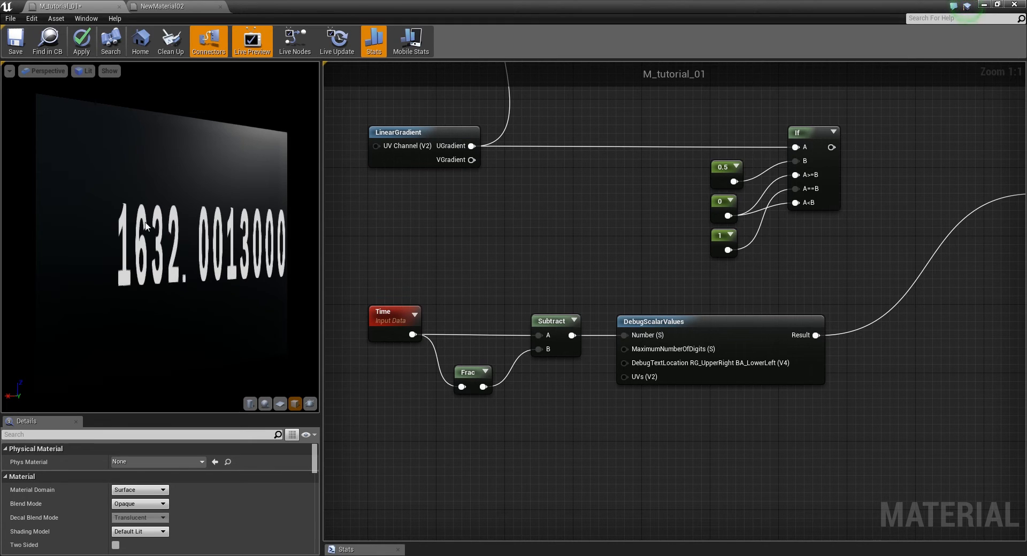
mouse_move(153, 320)
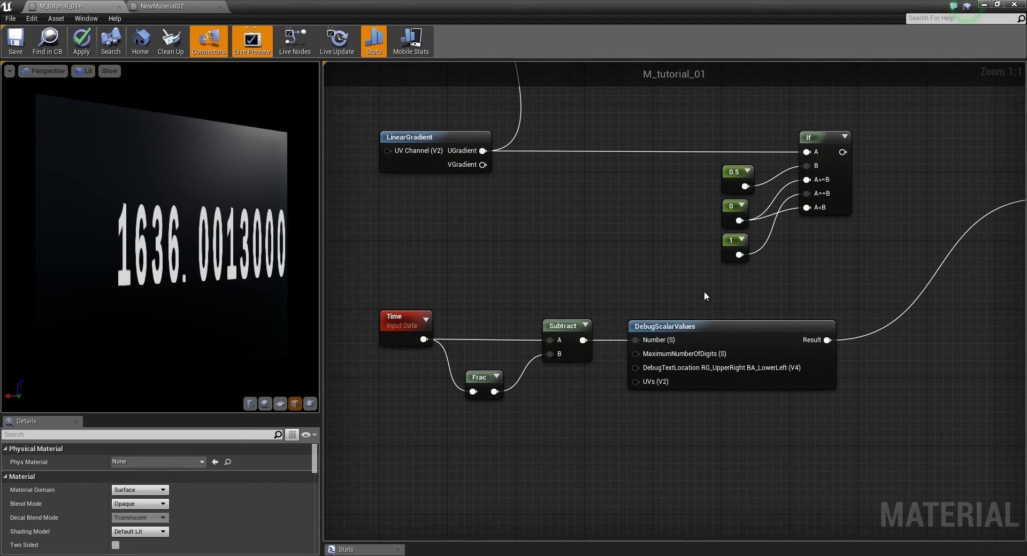
click(403, 179)
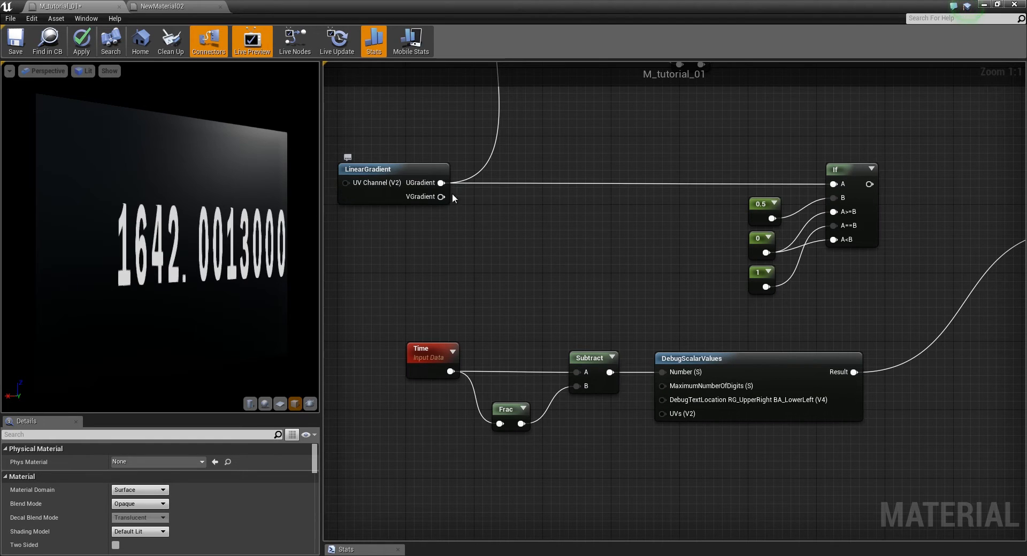
mouse_move(437, 196)
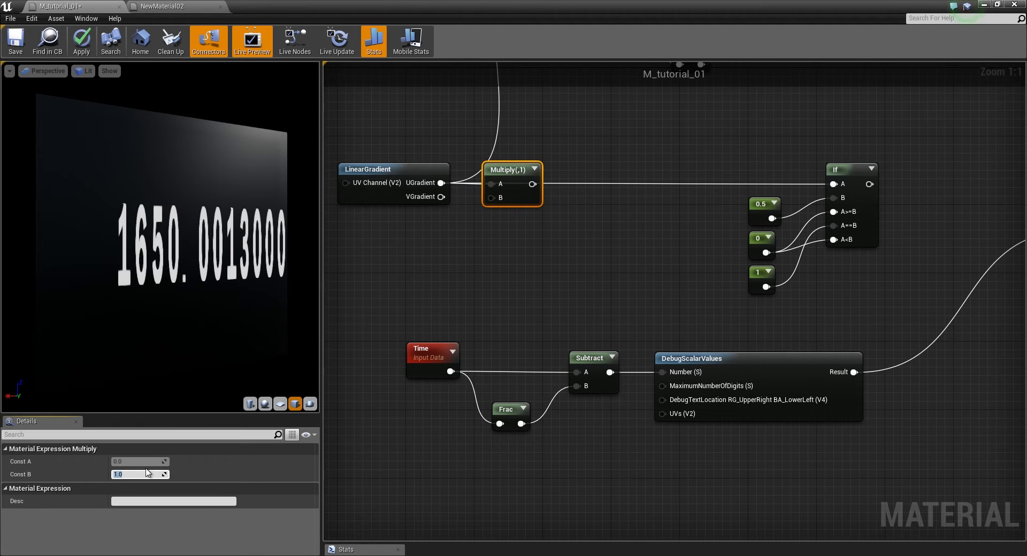
- Multiply the gradient by 255 and subtract its Frac into the If node's A input
text(255.0)
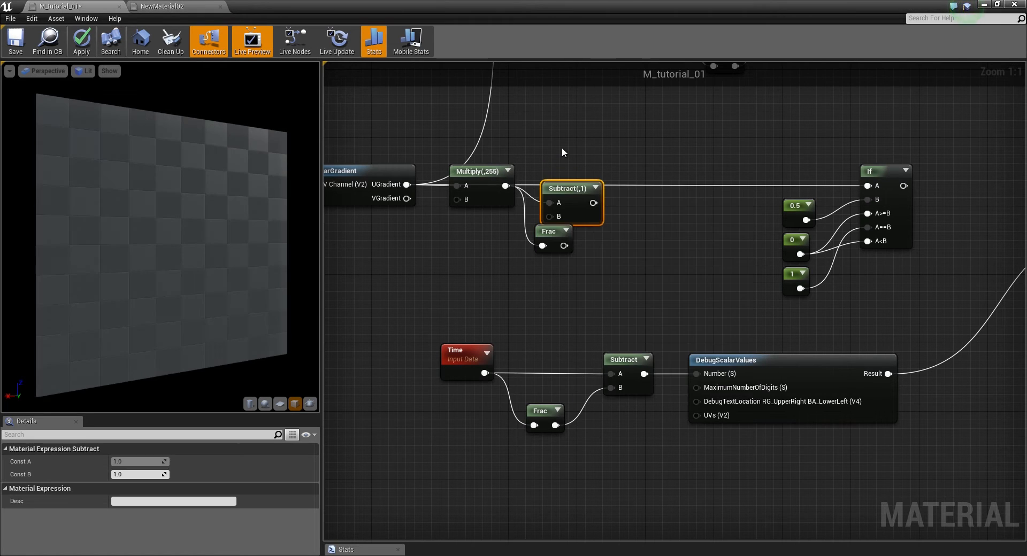
click(557, 239)
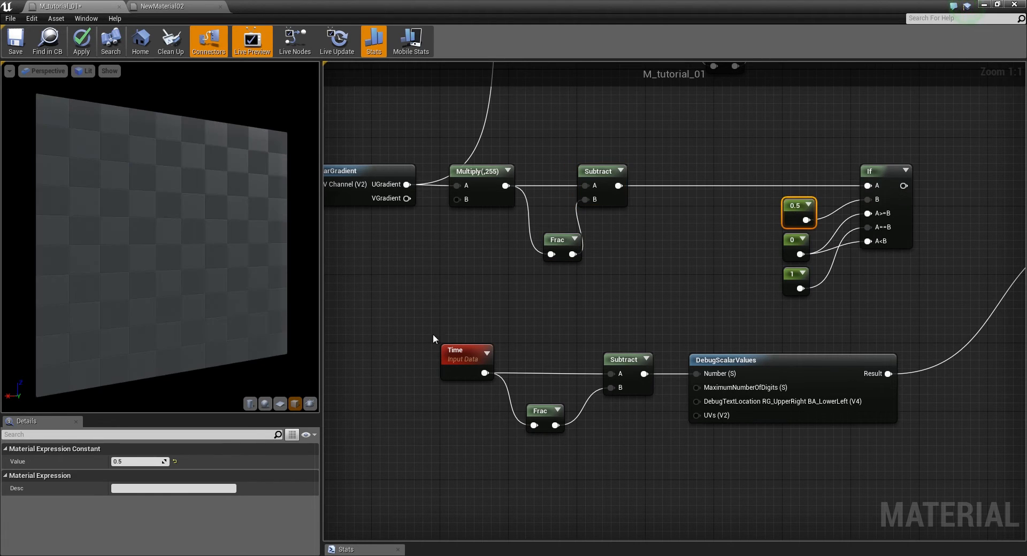
- Change the If threshold constant to 128.0, then to 64.0
text(128.0)
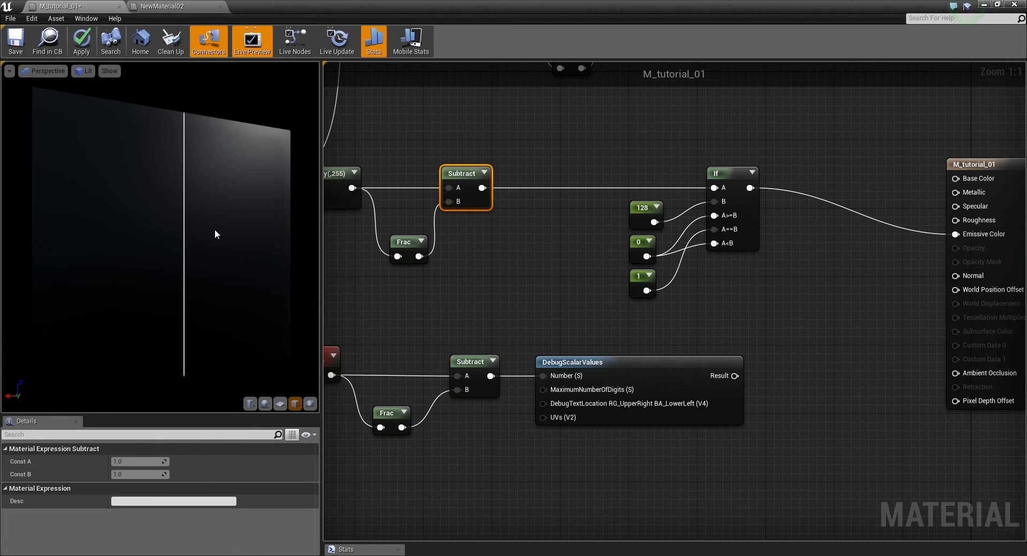
click(644, 207)
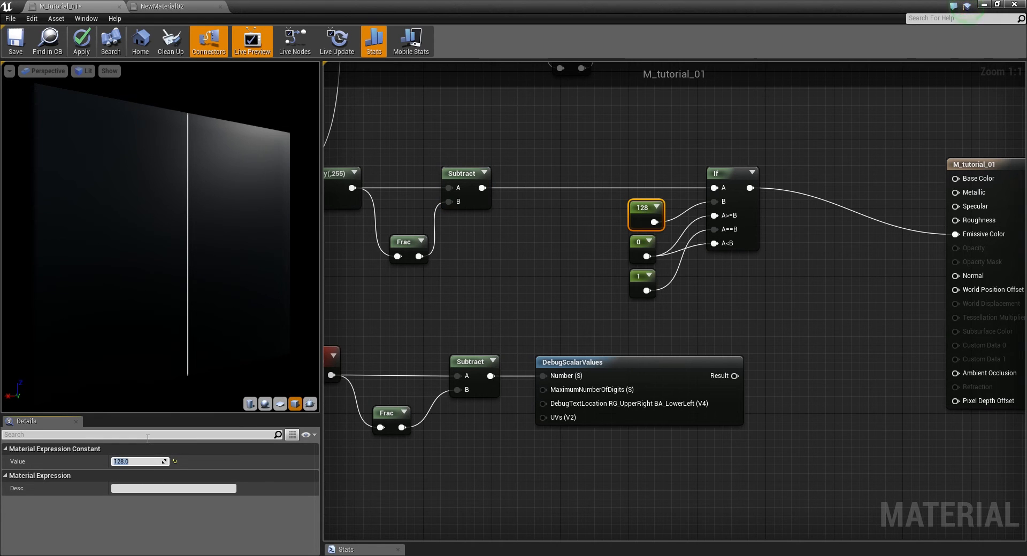
text(64.0)
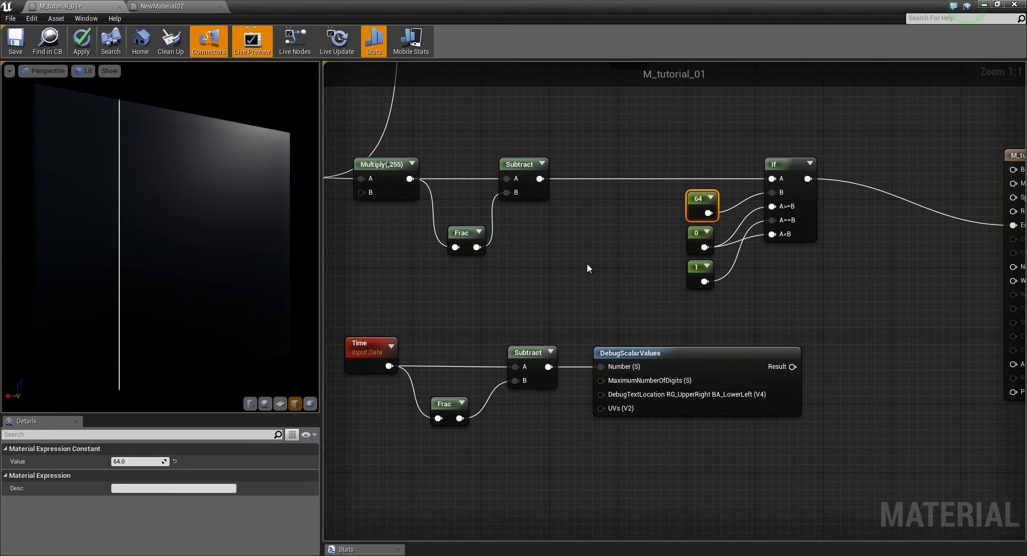
mouse_move(155, 254)
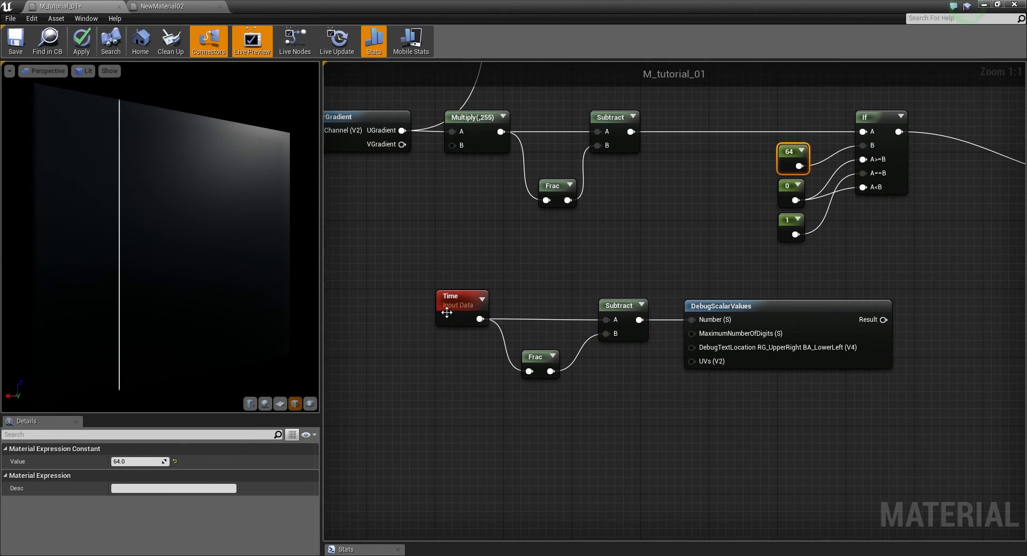
- Chain Time through Frac, Multiply 255 and Subtract-minus-Frac into the If B input
drag(461, 296, 394, 297)
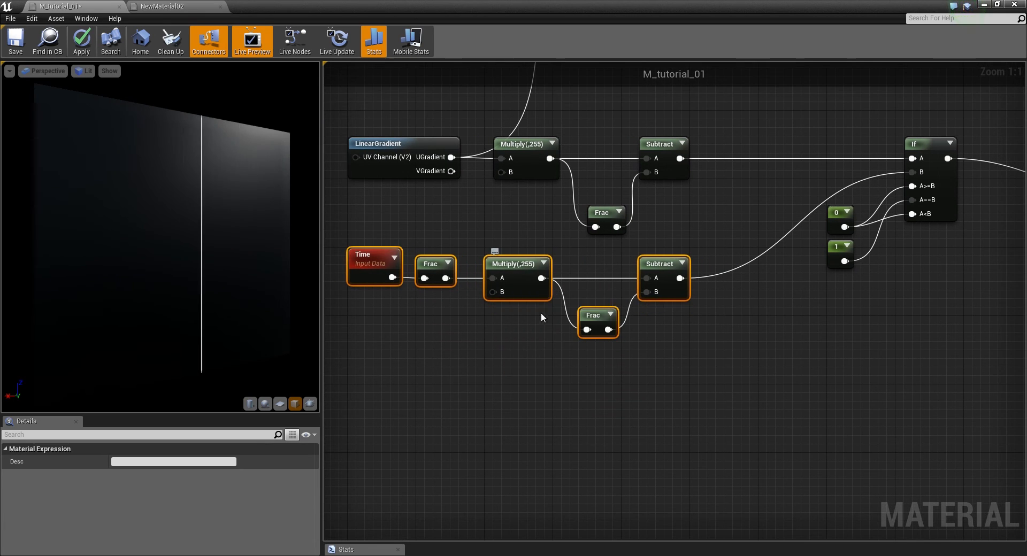
click(759, 317)
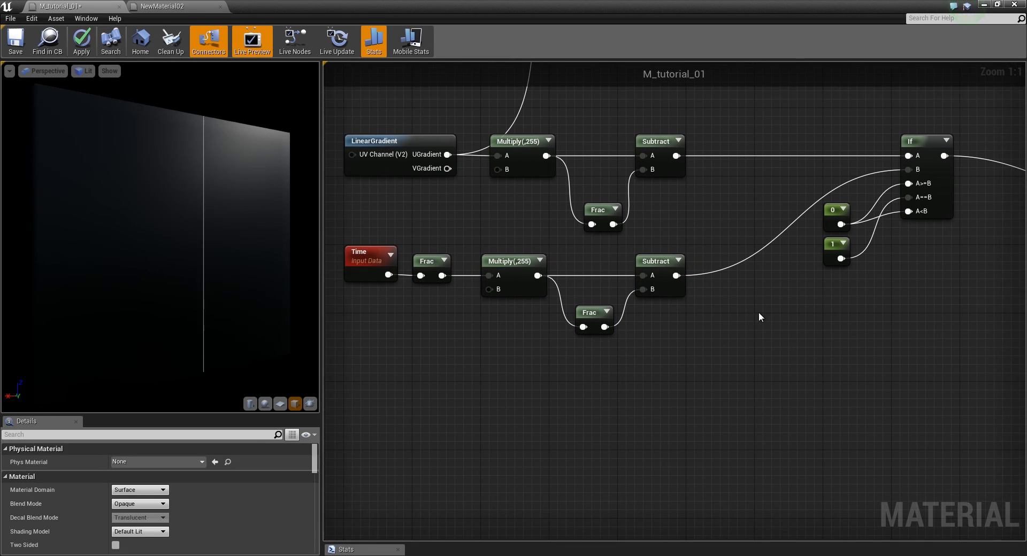